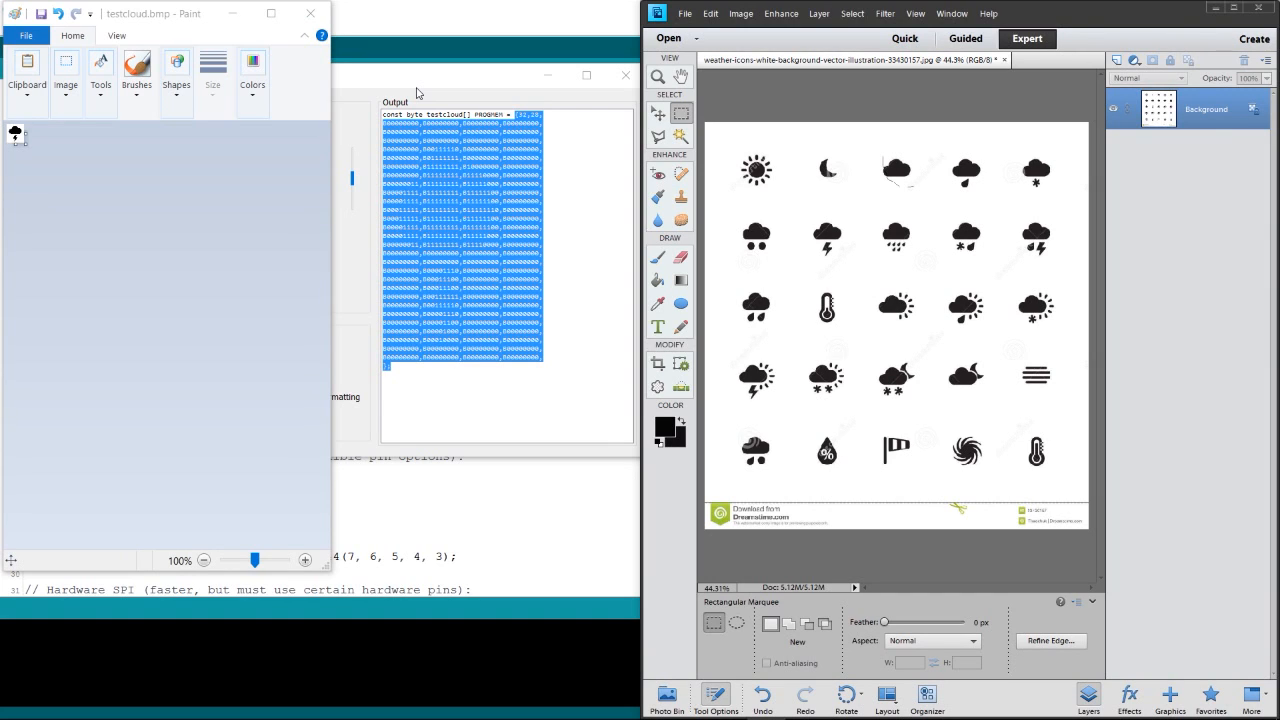
pyautogui.moveTo(1128, 16)
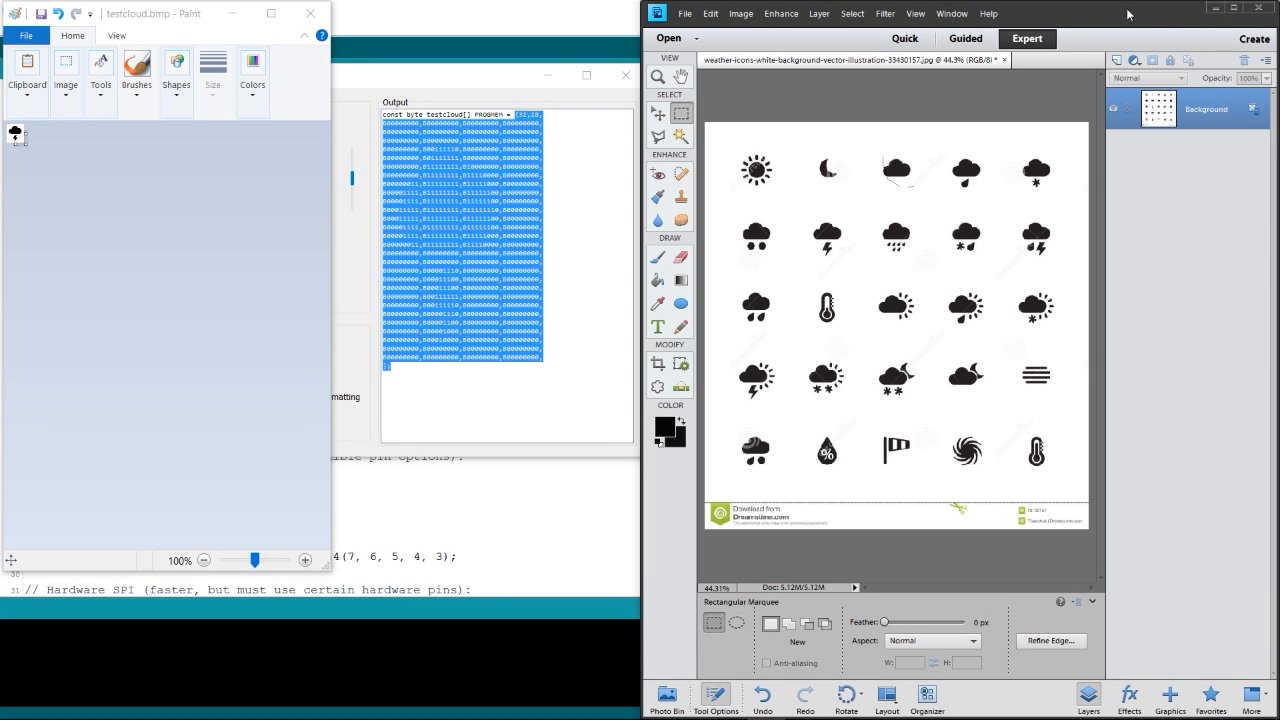
pyautogui.moveTo(1116, 22)
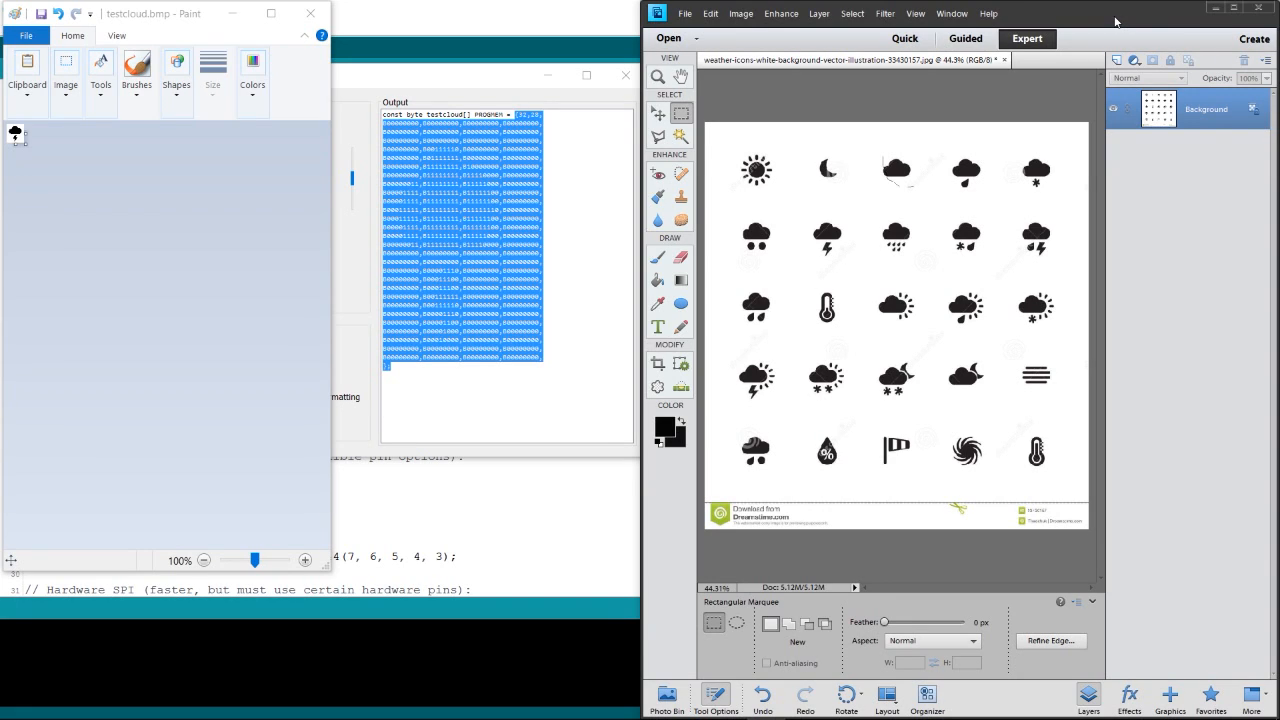
pyautogui.moveTo(980, 276)
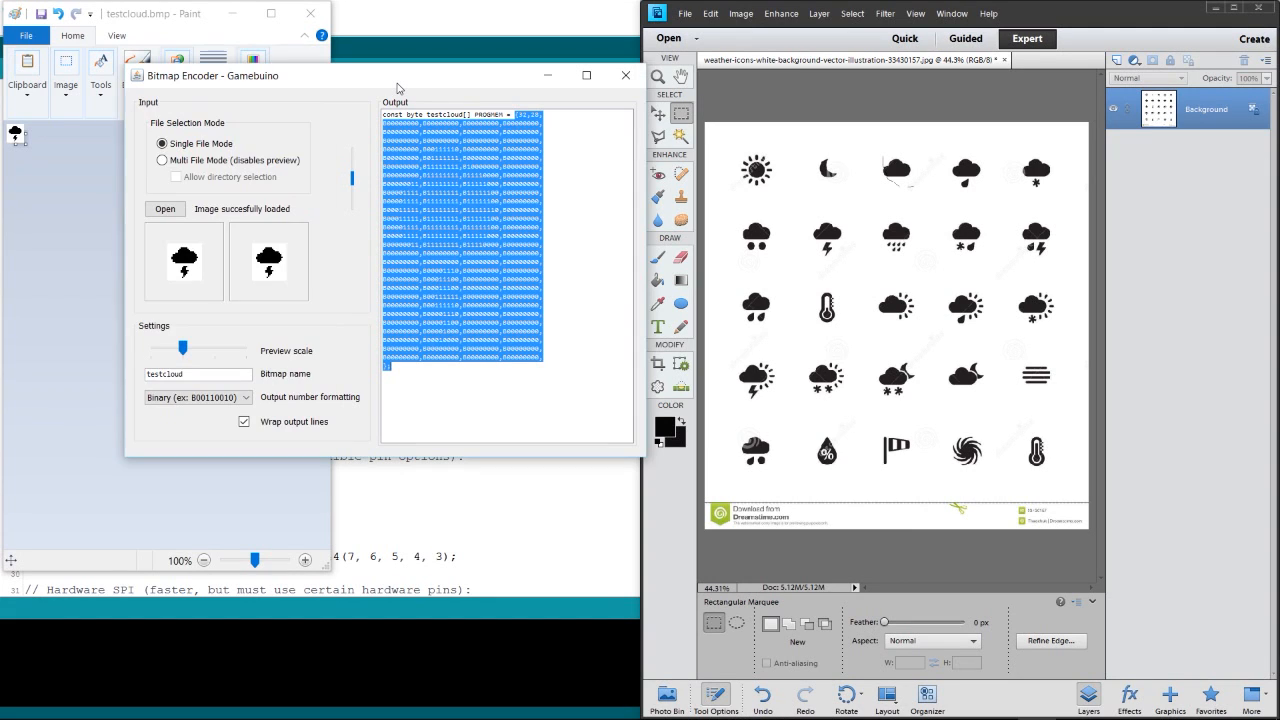
pyautogui.moveTo(200, 100)
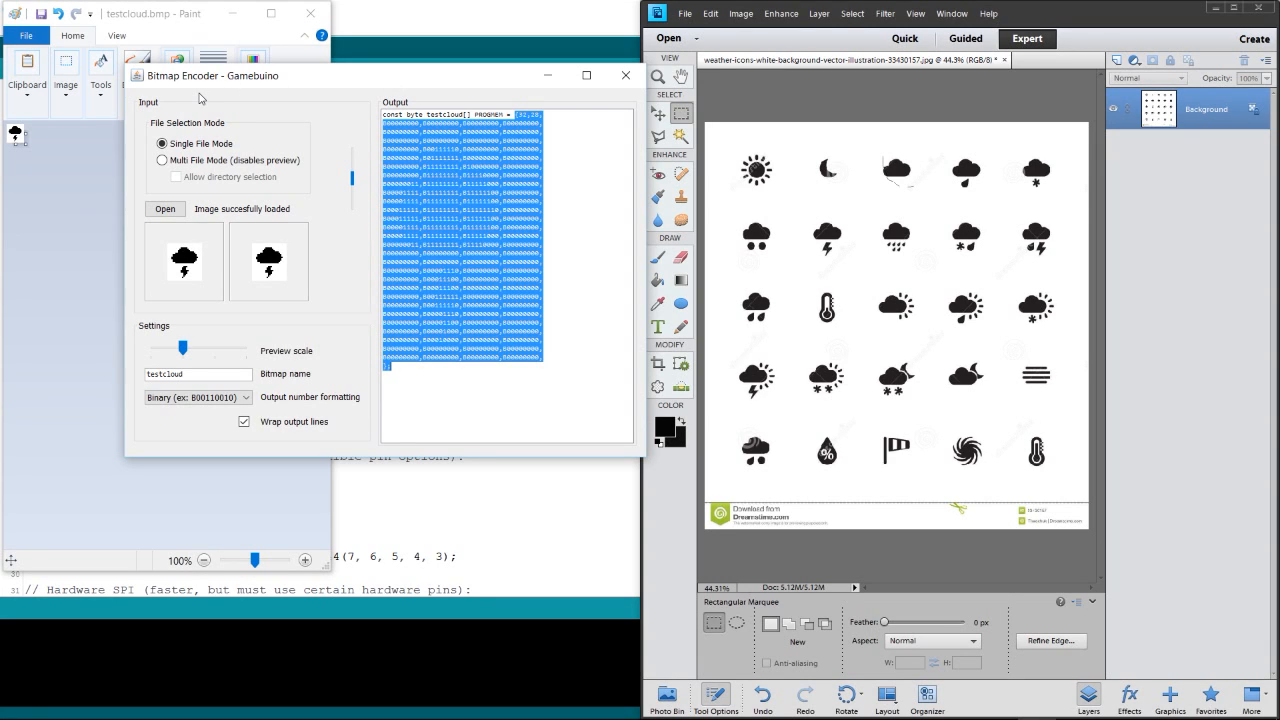
pyautogui.moveTo(848, 158)
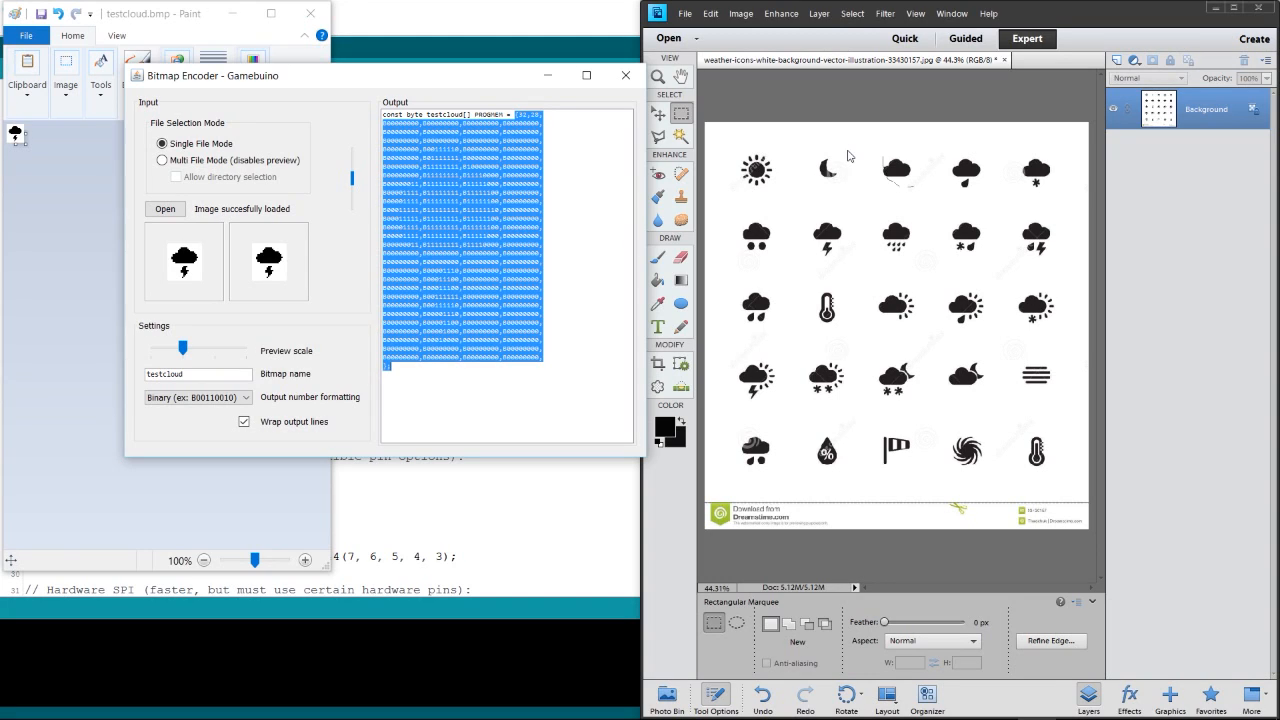
pyautogui.moveTo(836, 102)
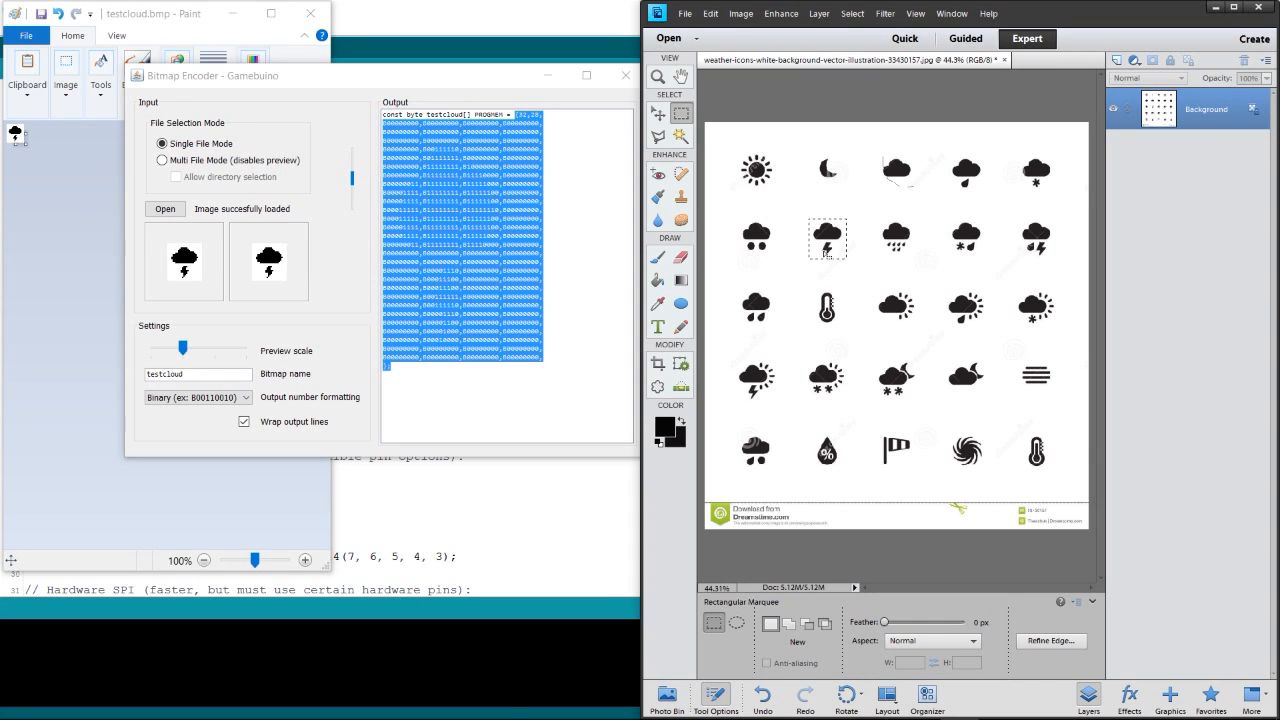
# Step: Bring the Paint window with testcloud.bmp back to the front
pyautogui.click(708, 12)
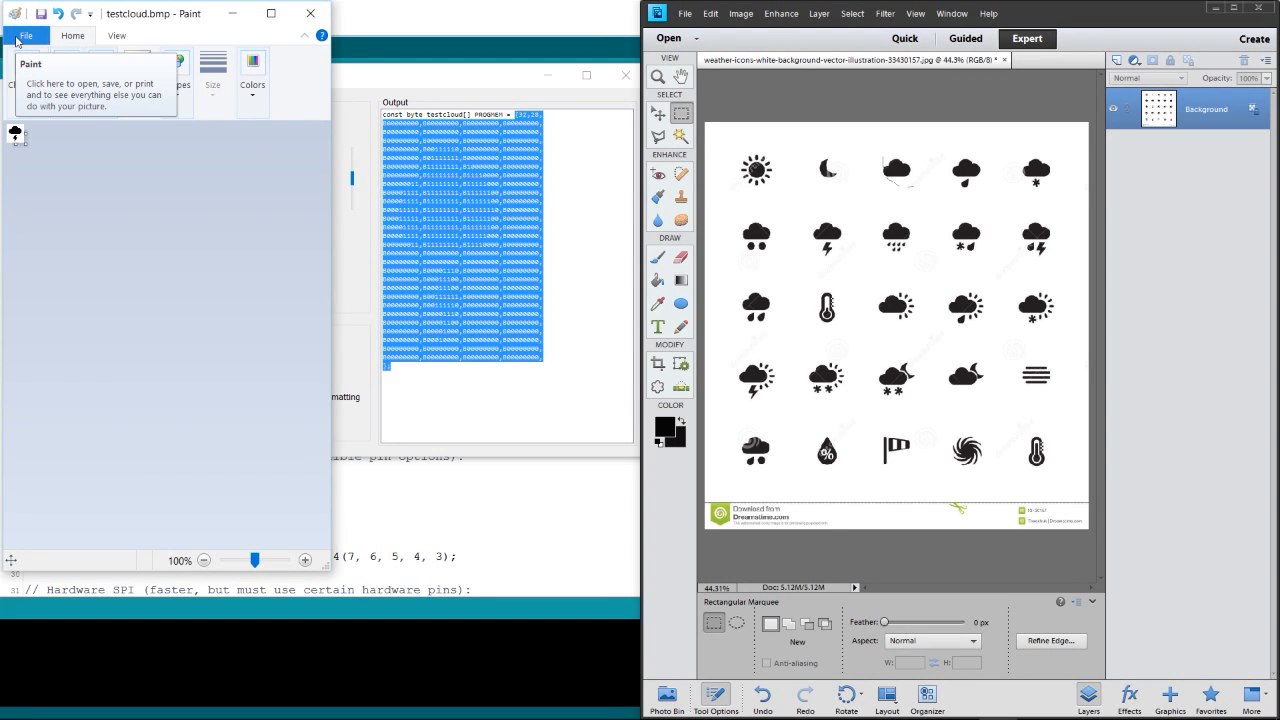
# Step: Paste the lightning-cloud icon into a new picture and shrink it to 20%
pyautogui.click(24, 36)
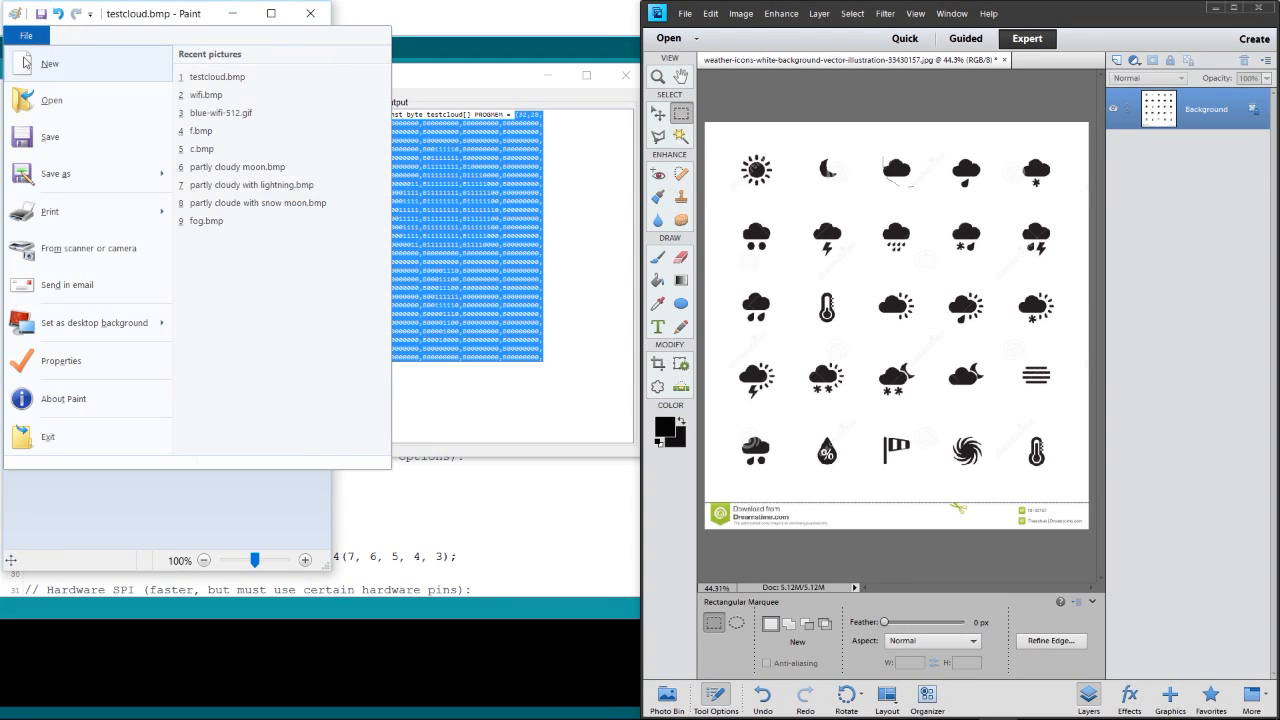
pyautogui.click(48, 62)
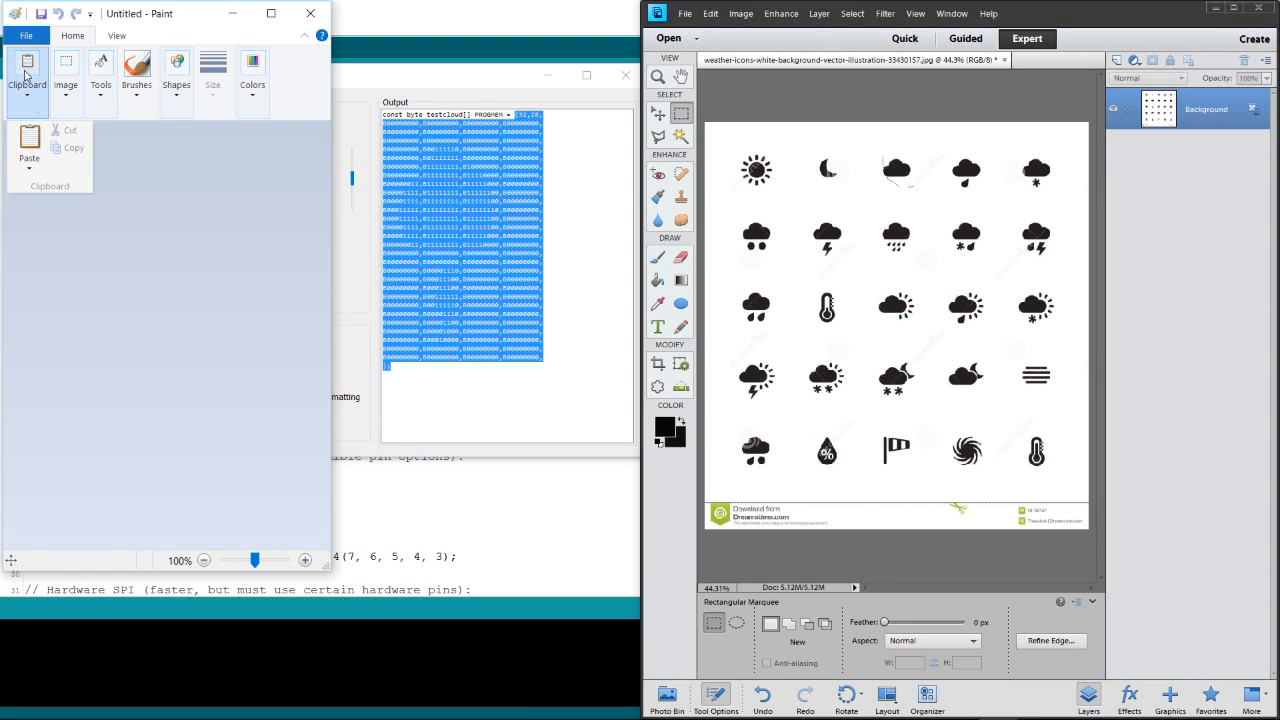
pyautogui.click(28, 144)
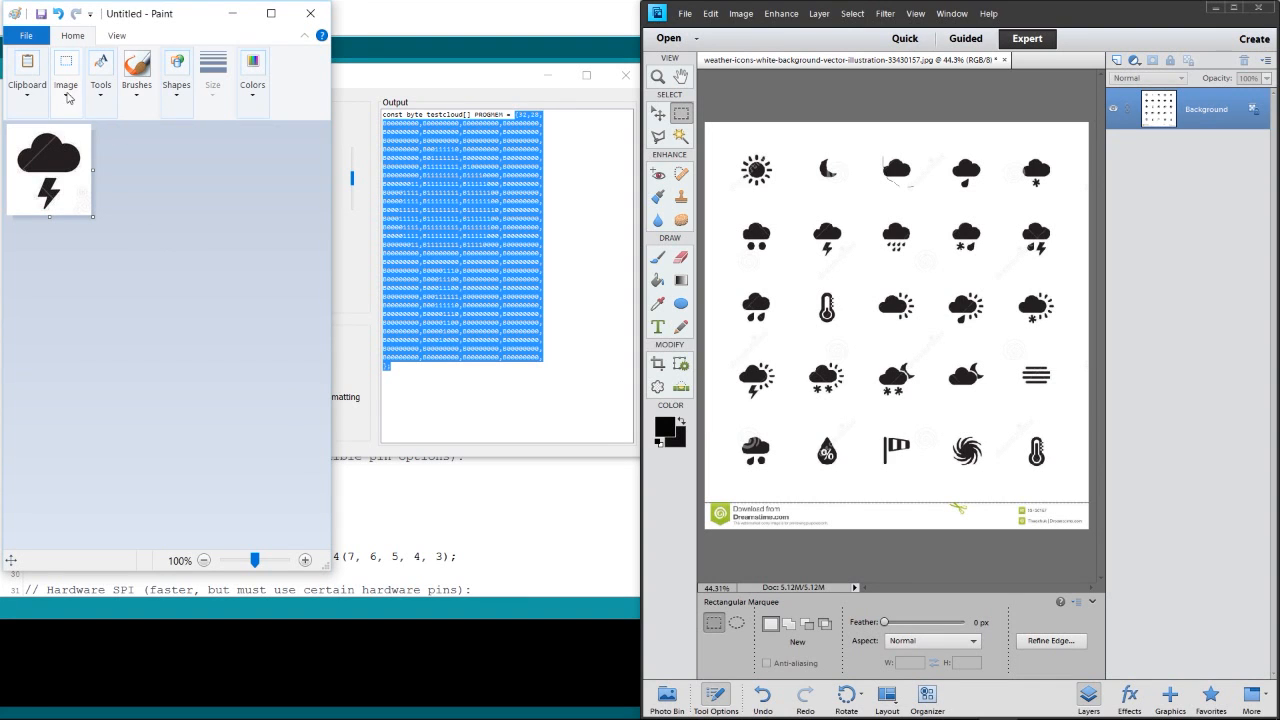
pyautogui.click(66, 64)
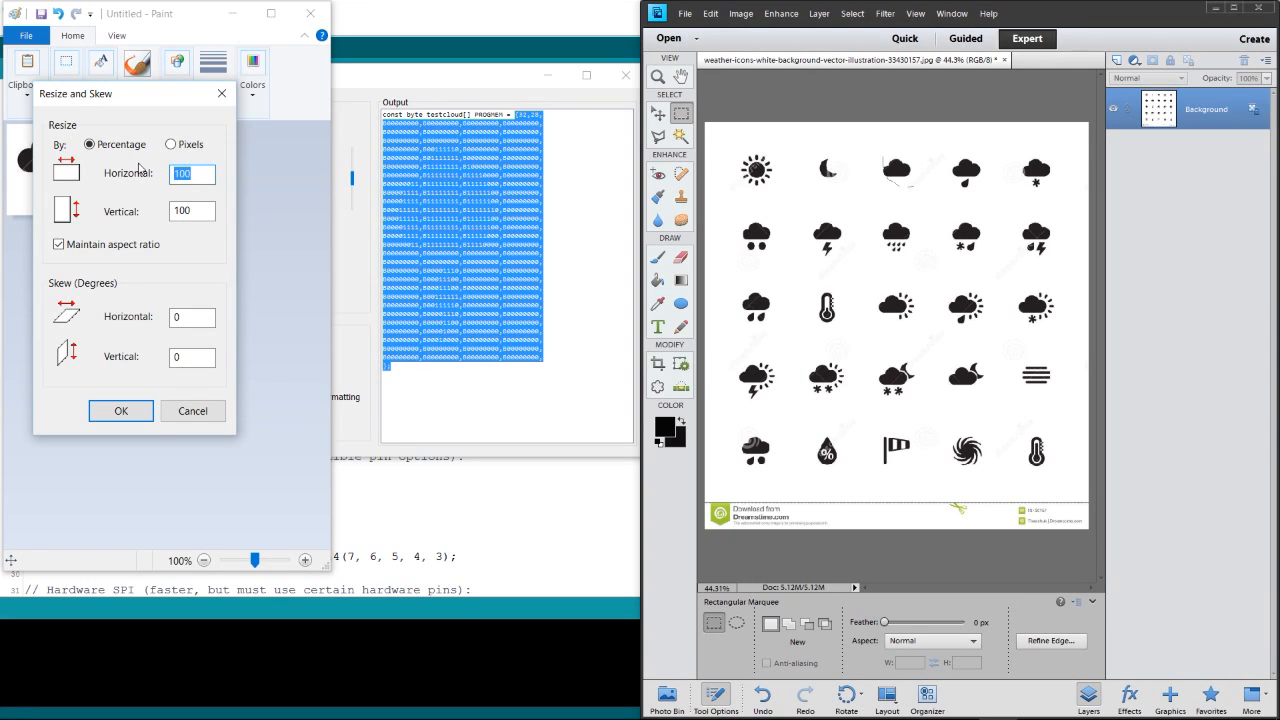
pyautogui.write('20')
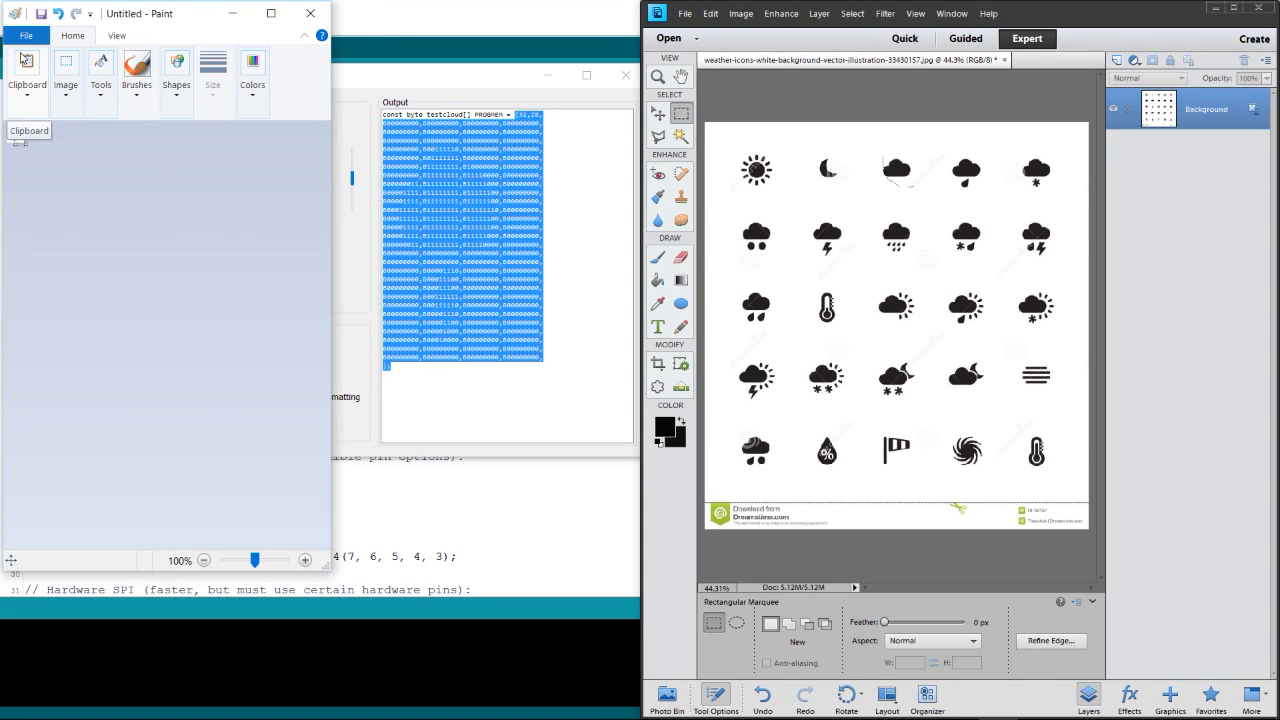
# Step: Set the canvas height to 20 pixels in the image properties
pyautogui.click(26, 36)
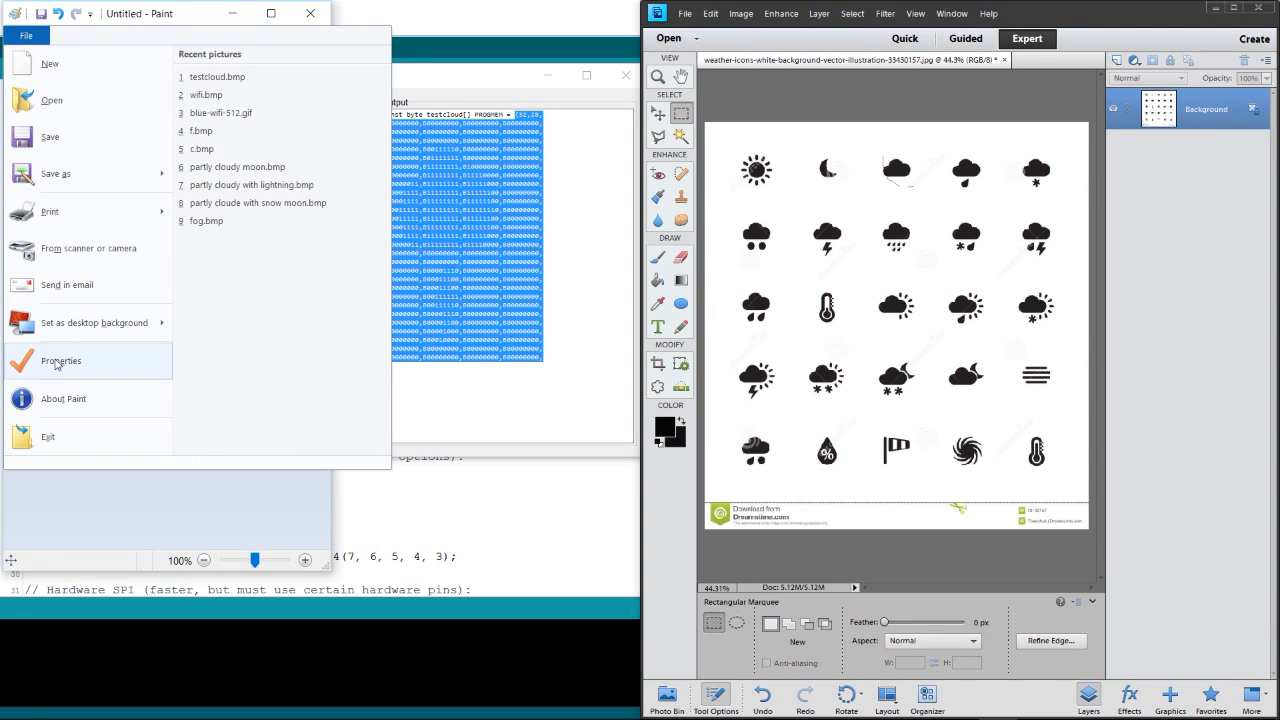
pyautogui.click(60, 360)
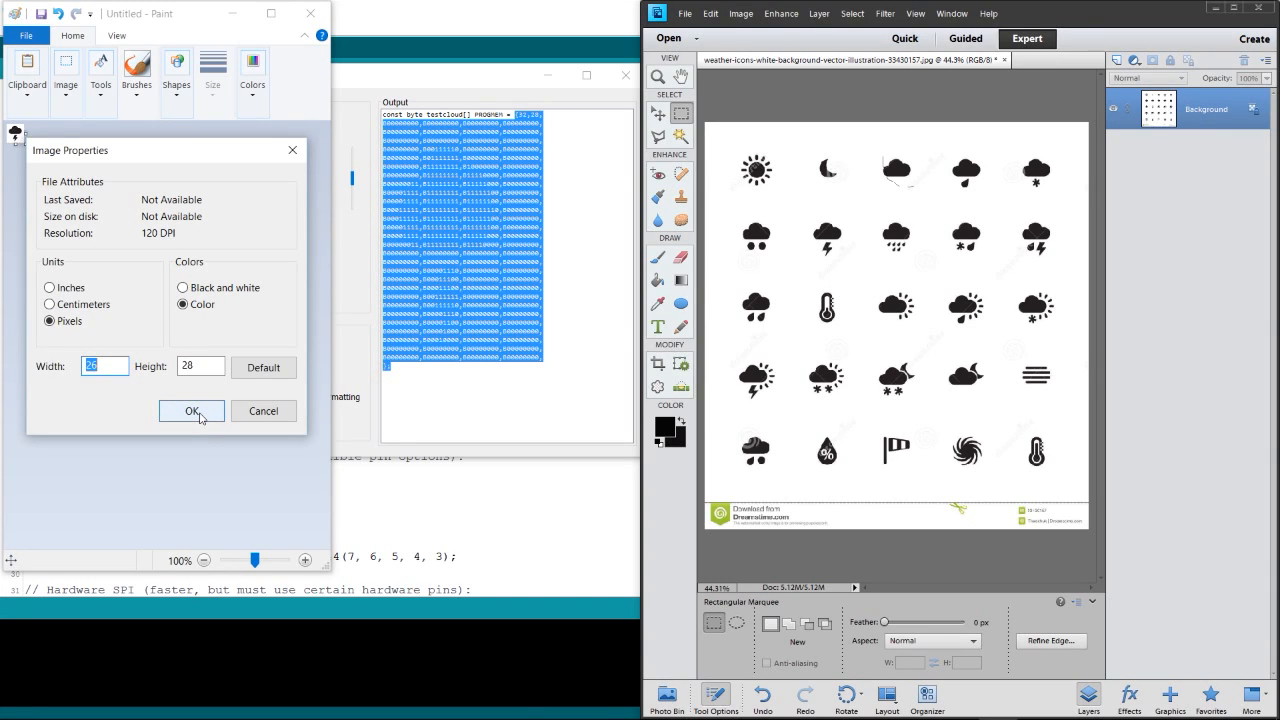
pyautogui.click(192, 412)
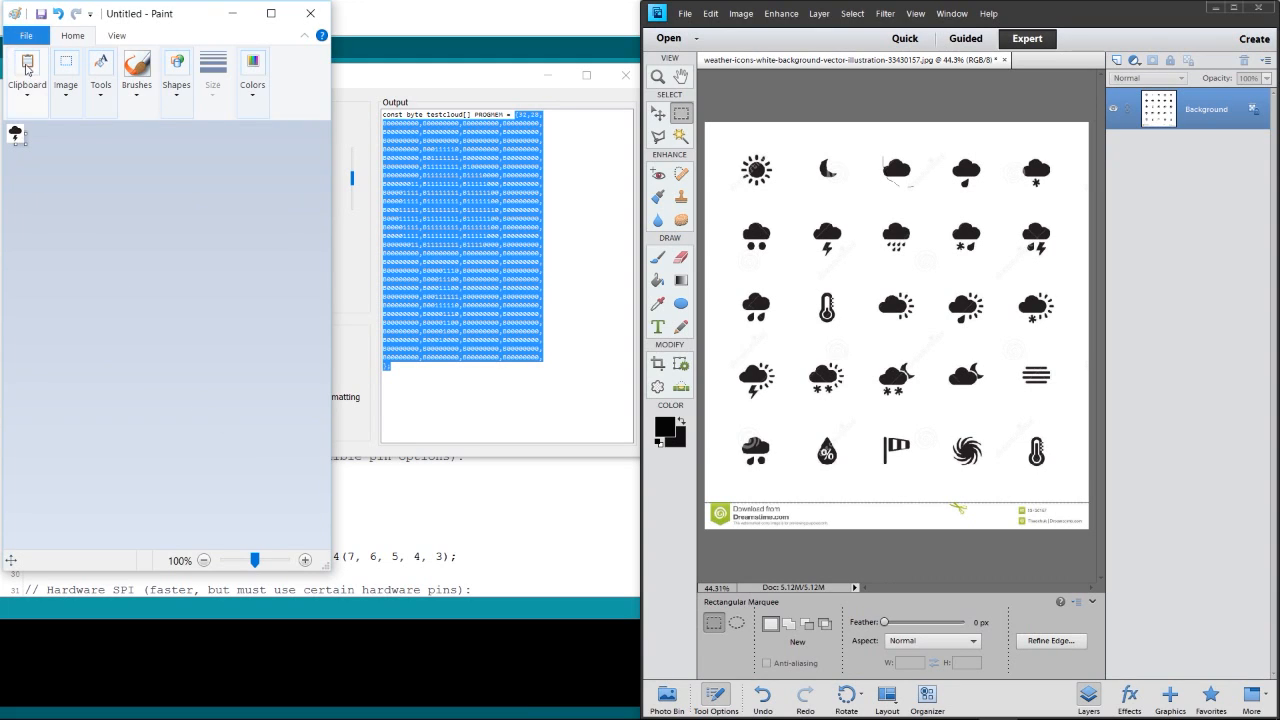
pyautogui.moveTo(28, 36)
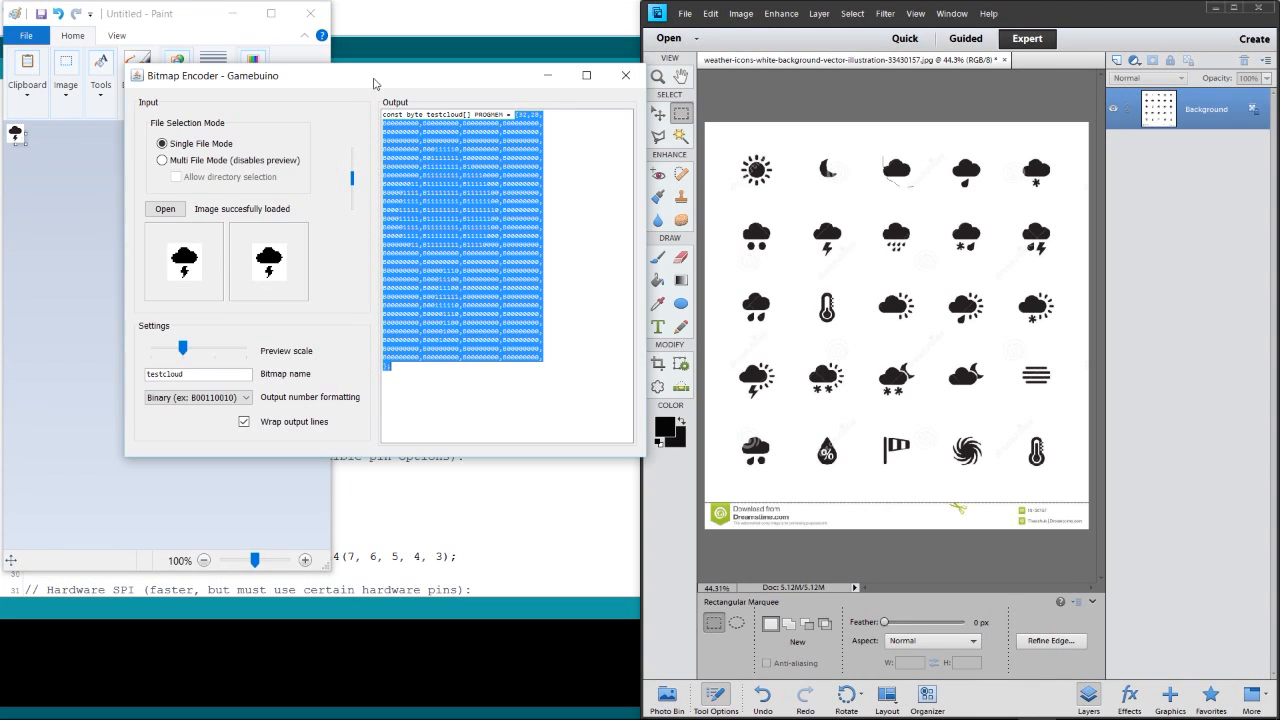
pyautogui.moveTo(276, 172)
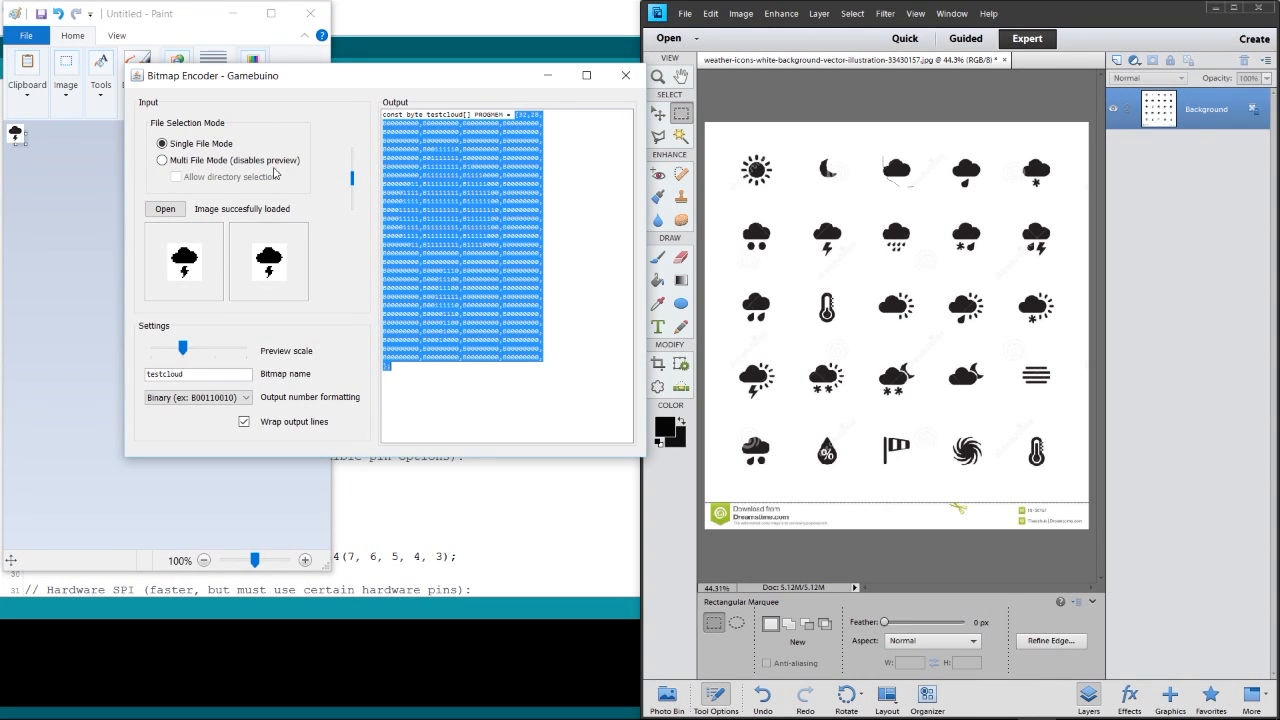
pyautogui.moveTo(168, 250)
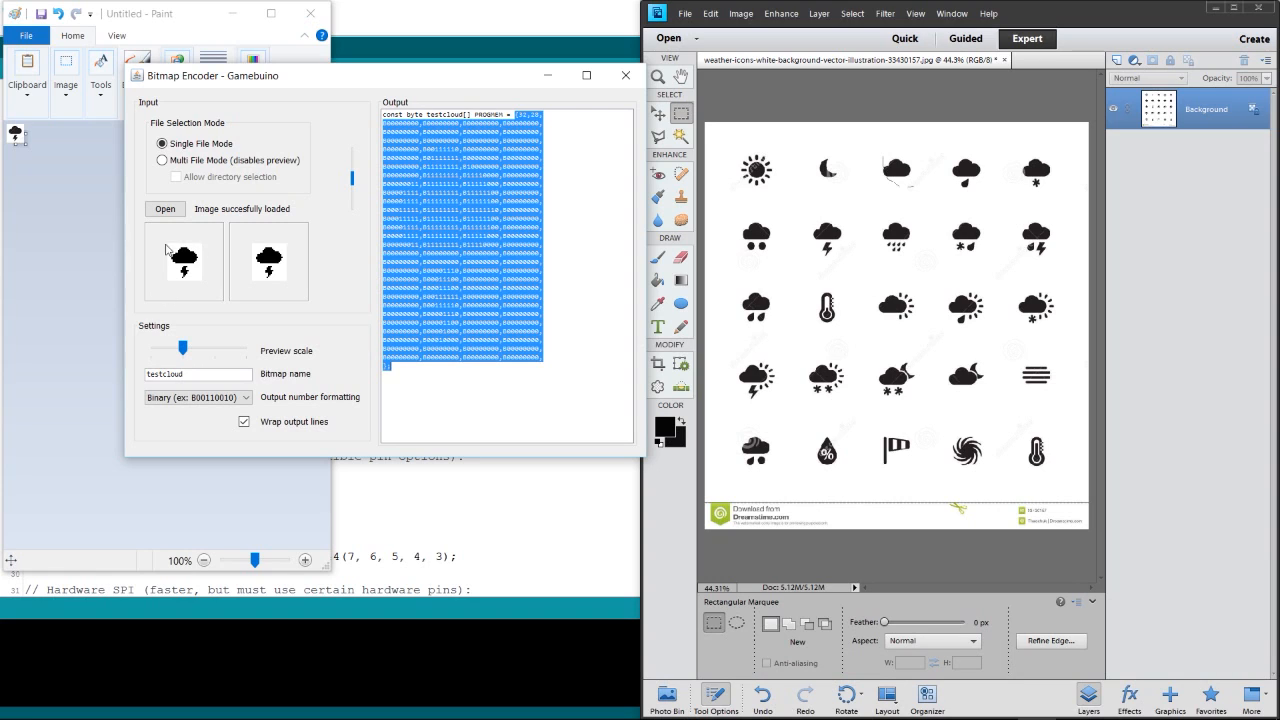
# Step: Load testcloud.bmp to generate its binary testcloud array
pyautogui.click(164, 210)
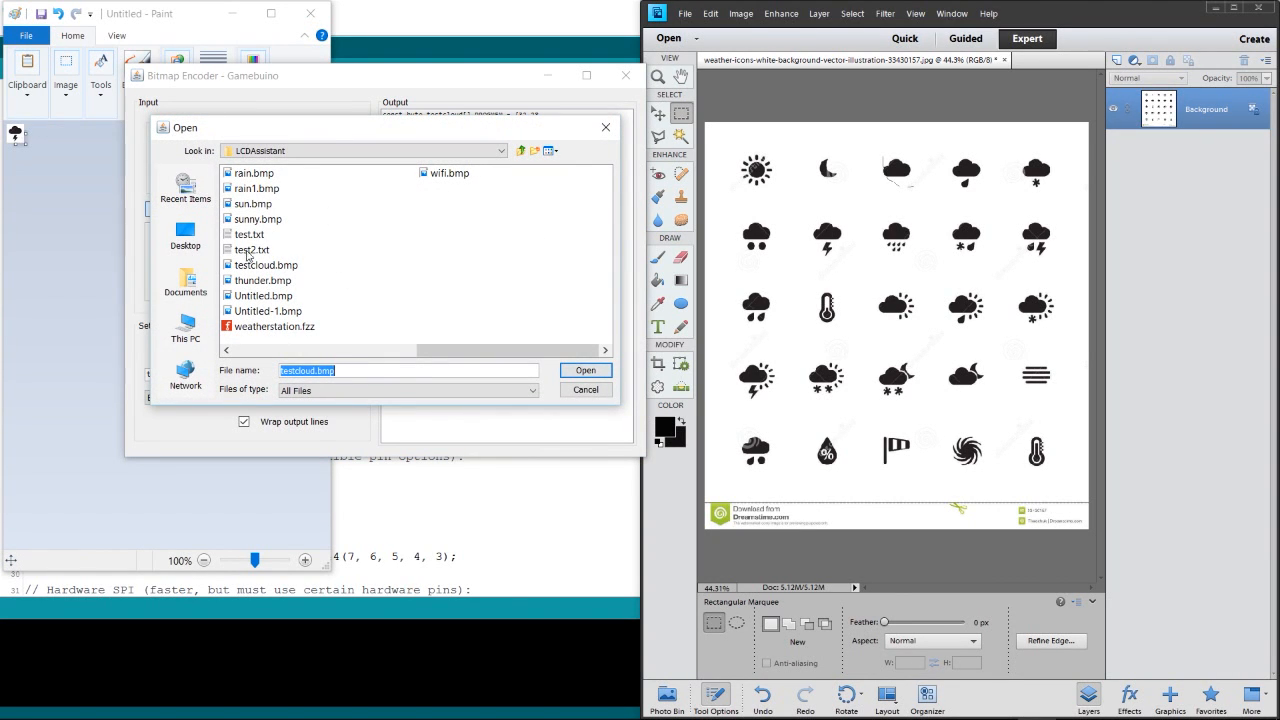
pyautogui.click(266, 264)
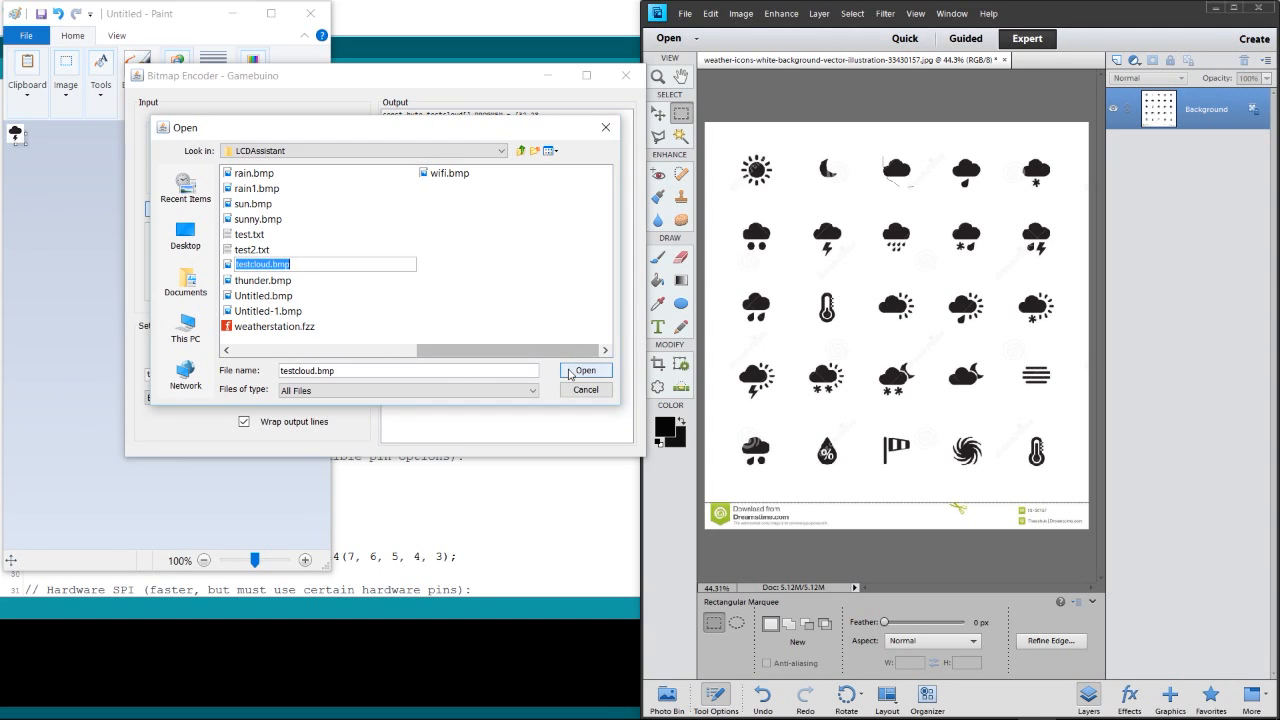
pyautogui.click(584, 370)
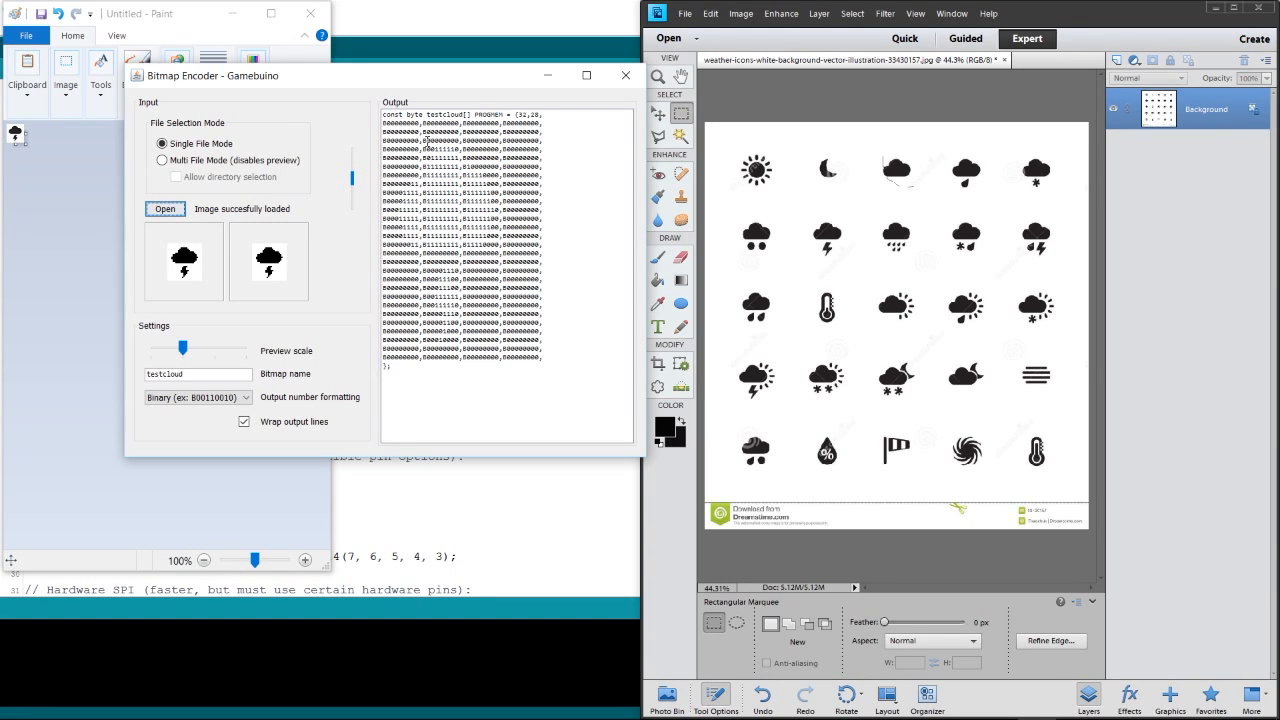
pyautogui.moveTo(378, 296)
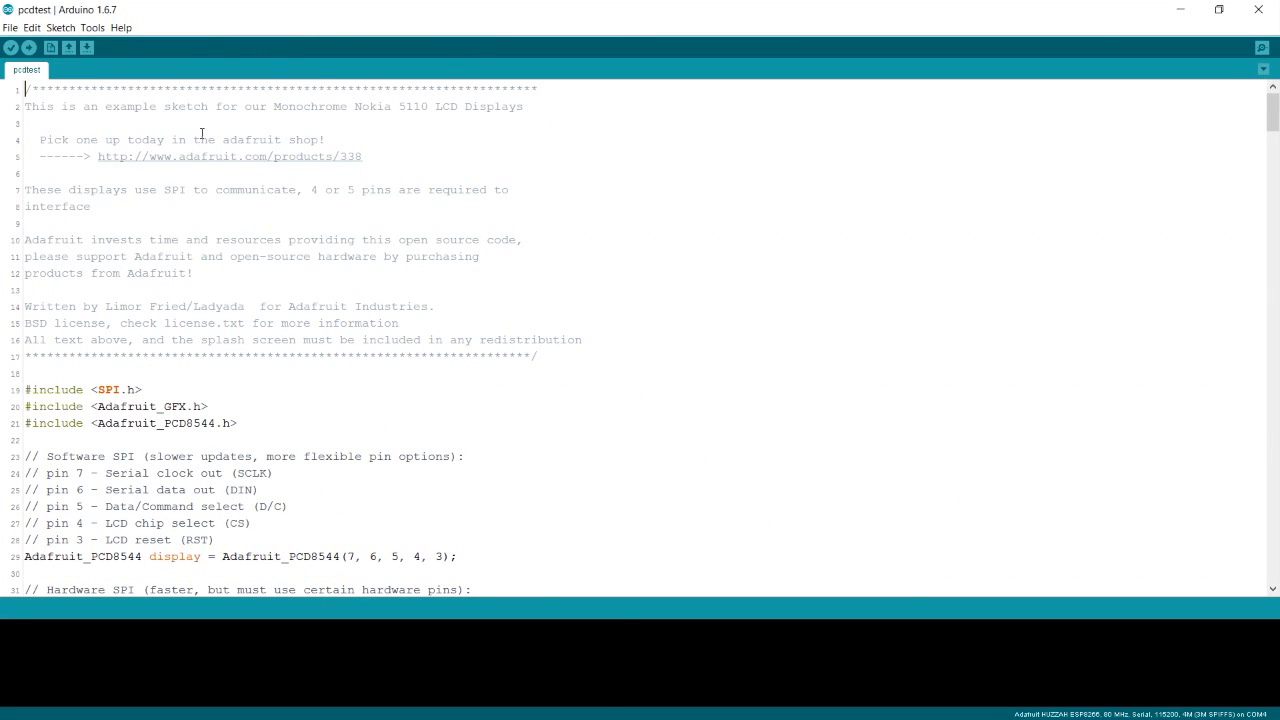
pyautogui.scroll(-3)
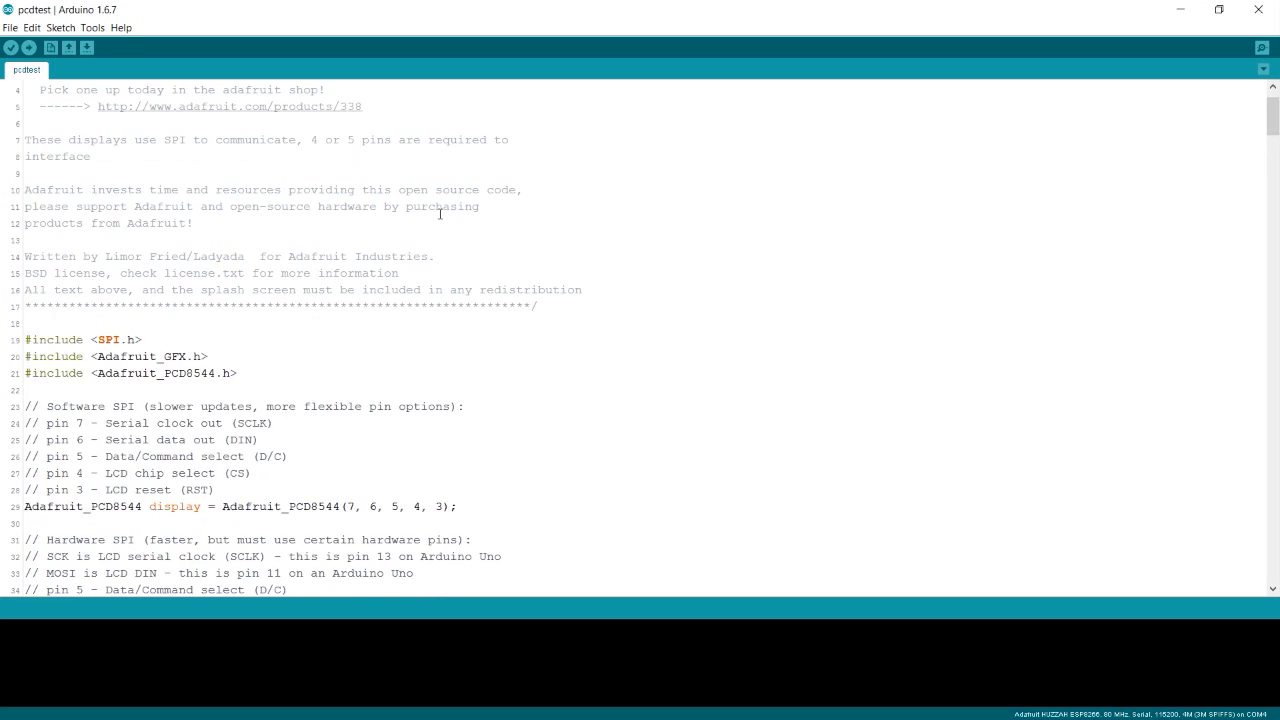
pyautogui.scroll(-3)
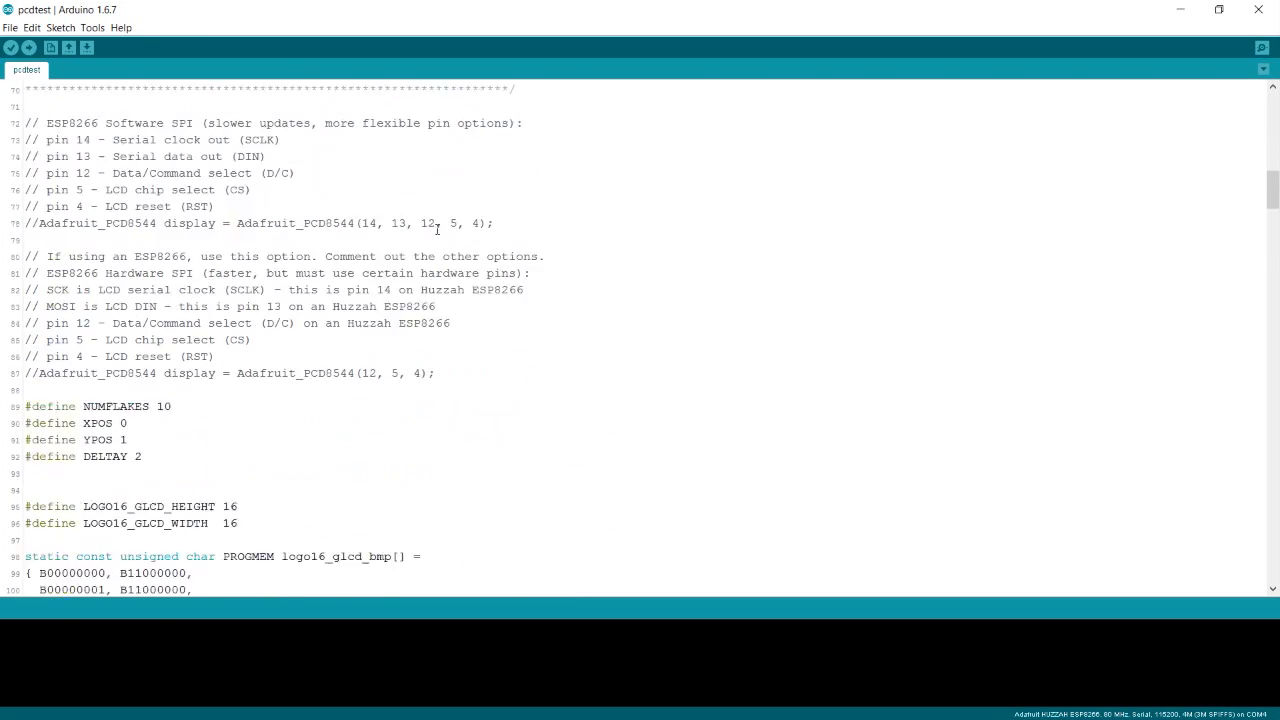
pyautogui.scroll(-3)
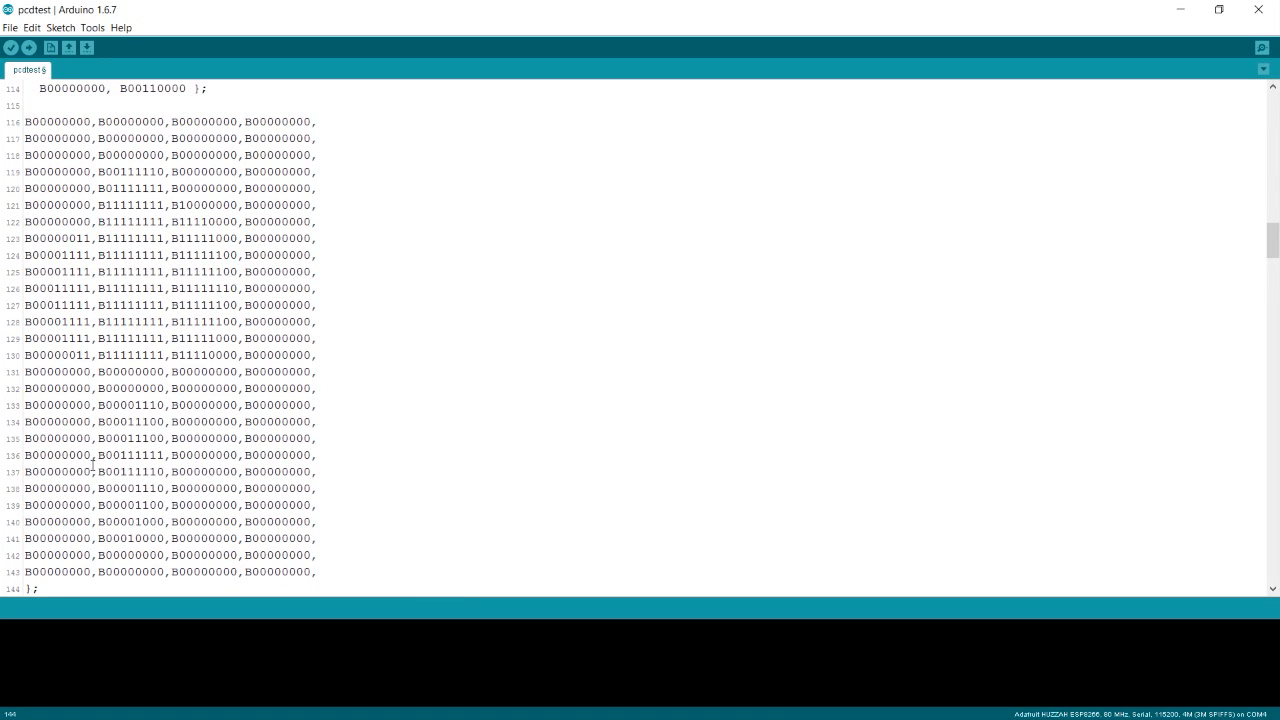
pyautogui.scroll(3)
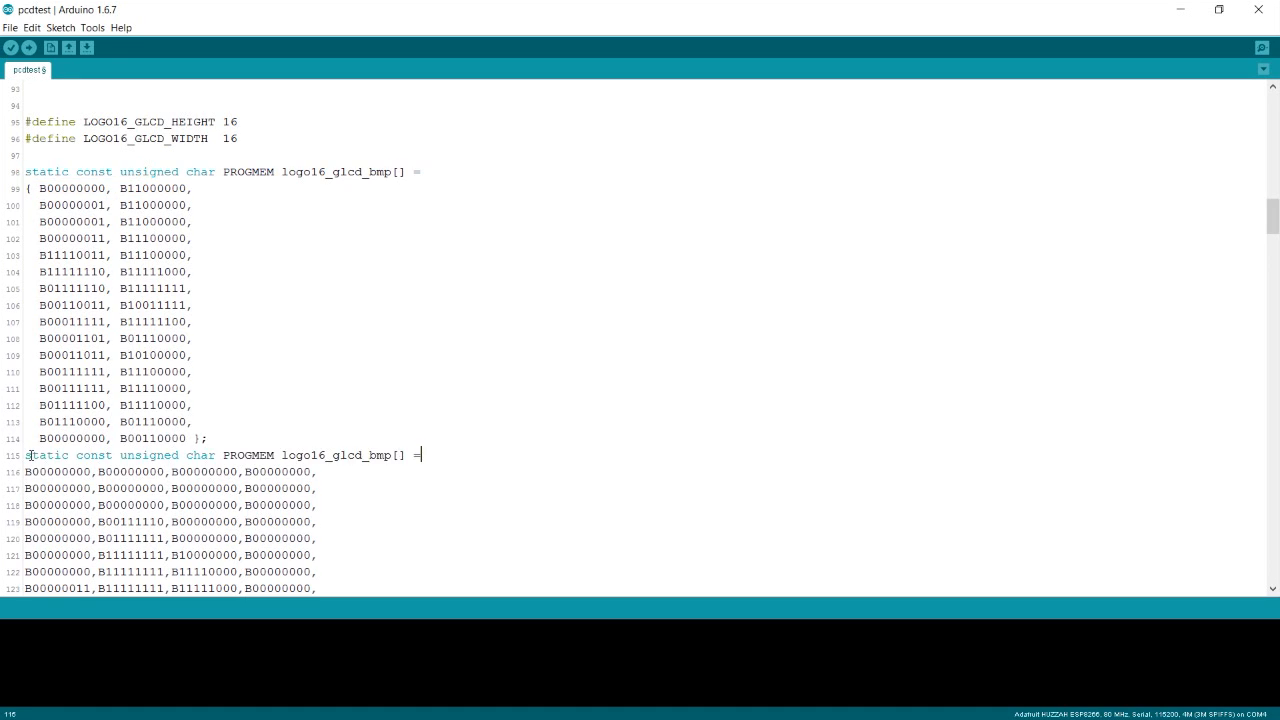
# Step: Add the opening brace and rename logo16_glcd_bmp to testcloud in the array declaration
pyautogui.write('{')
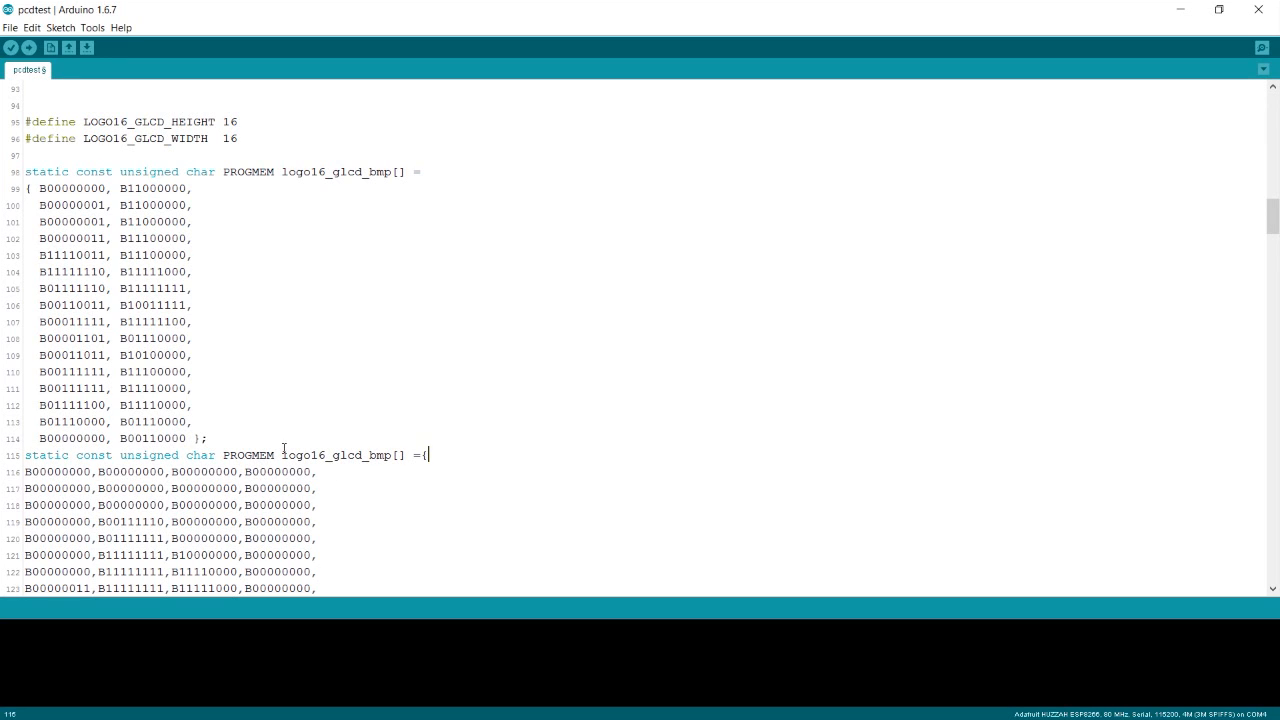
pyautogui.doubleClick(340, 456)
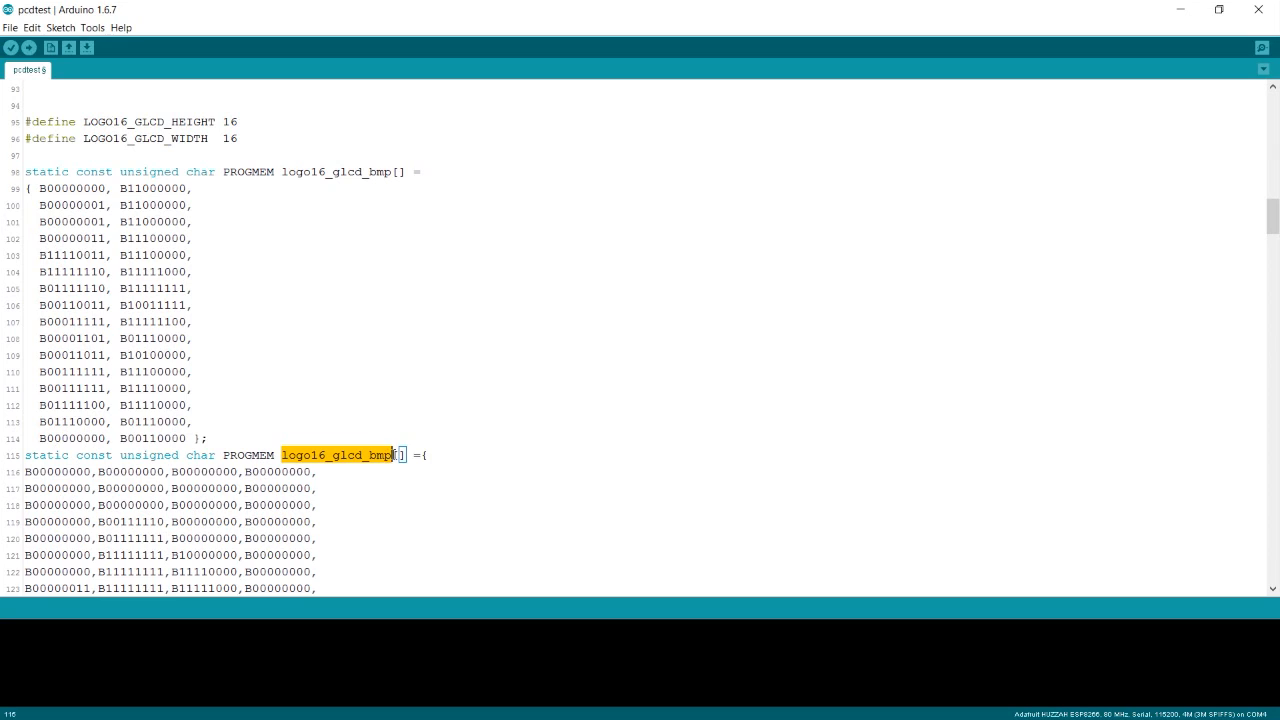
pyautogui.write('t')
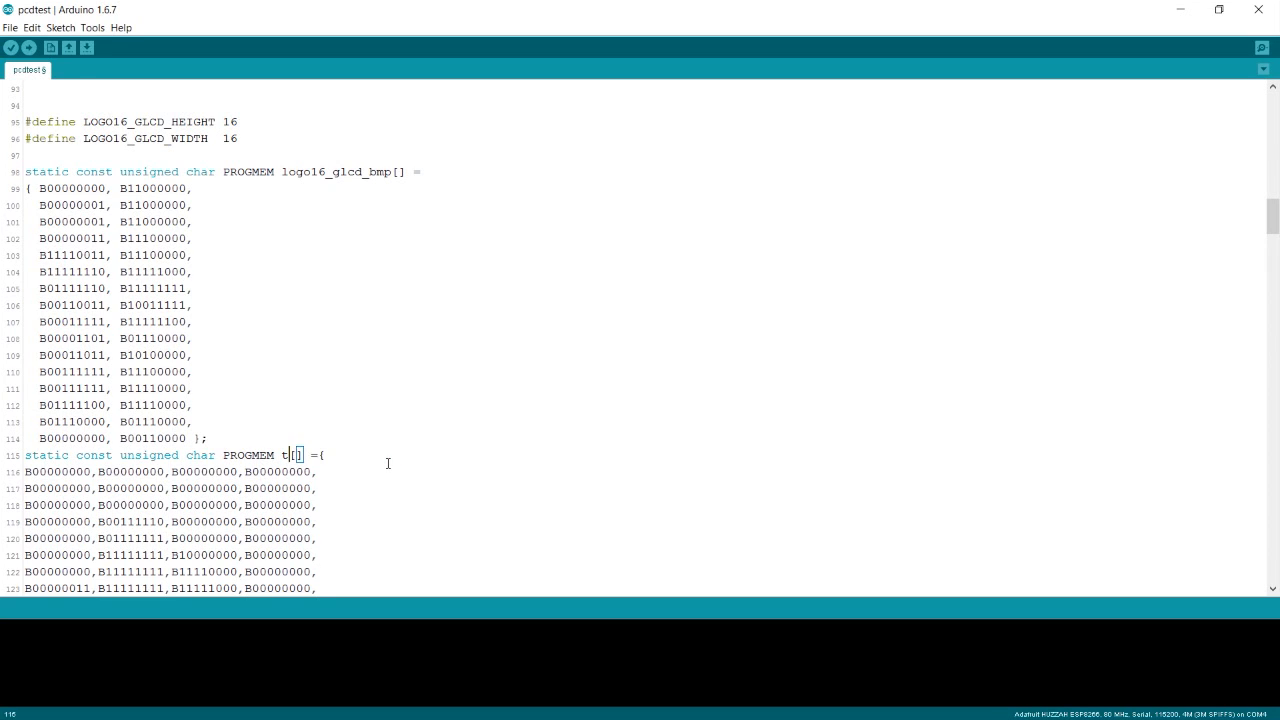
pyautogui.write('estc')
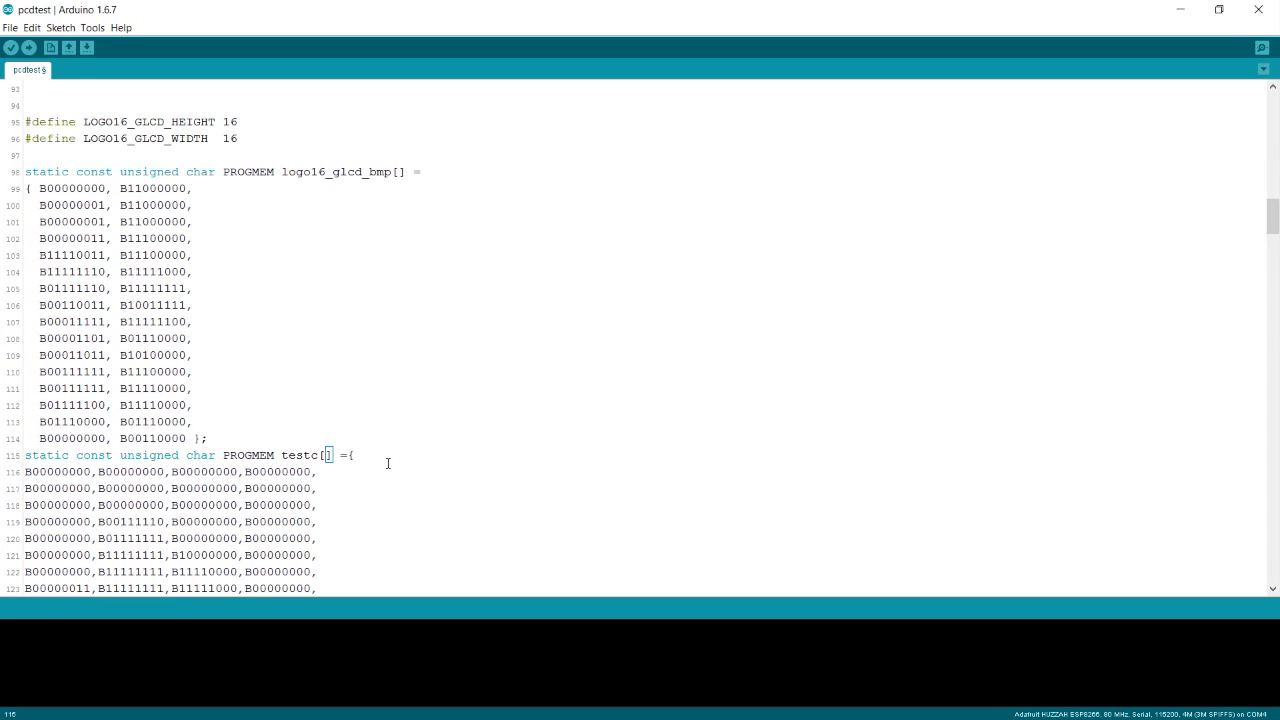
pyautogui.write('loud')
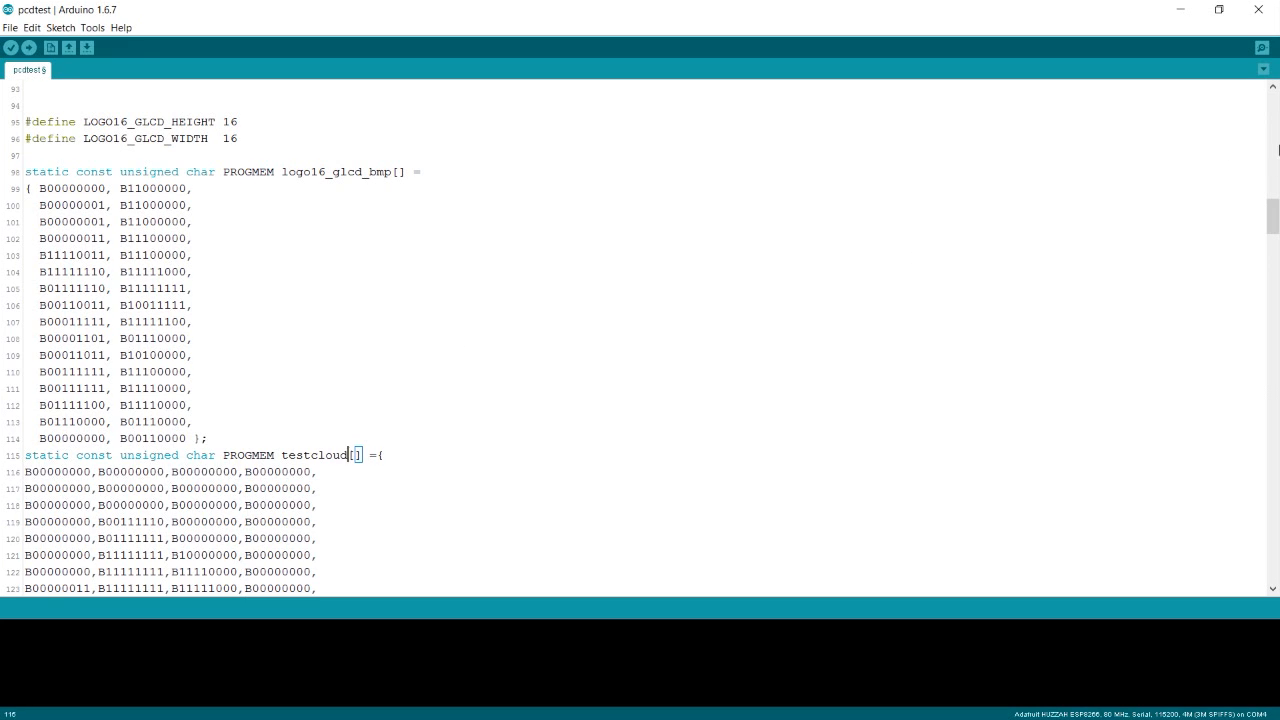
pyautogui.scroll(-3)
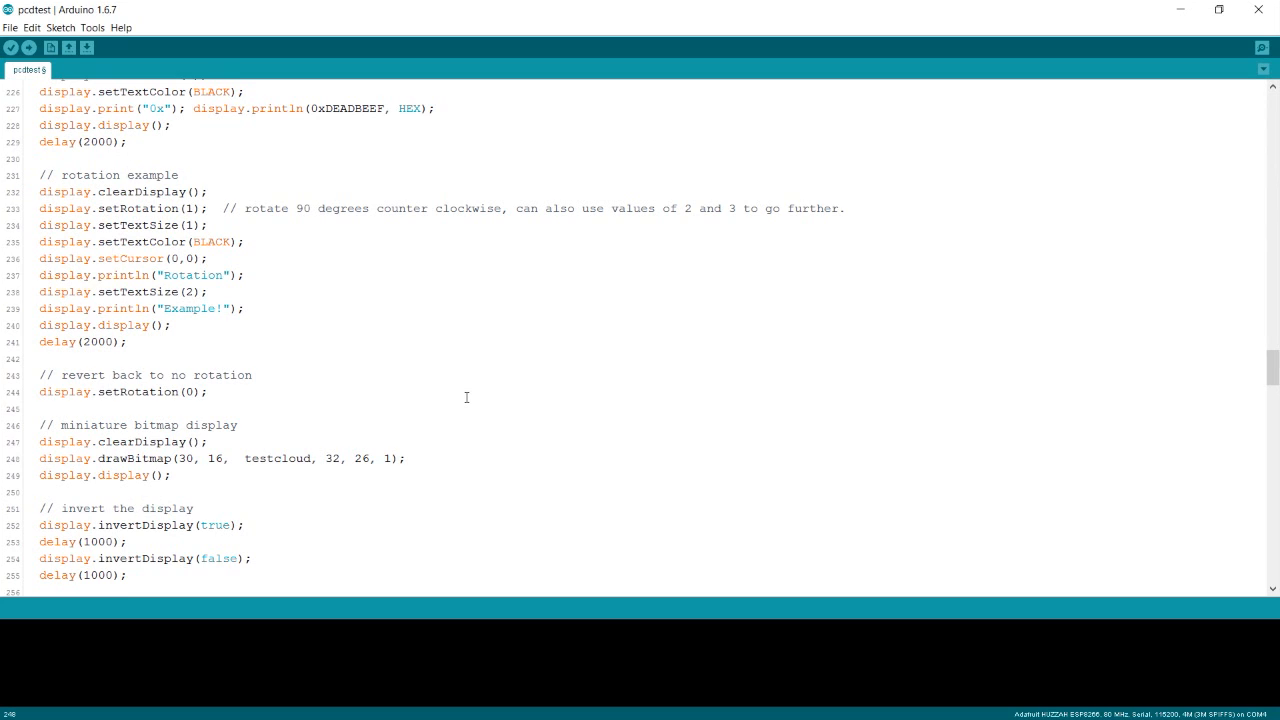